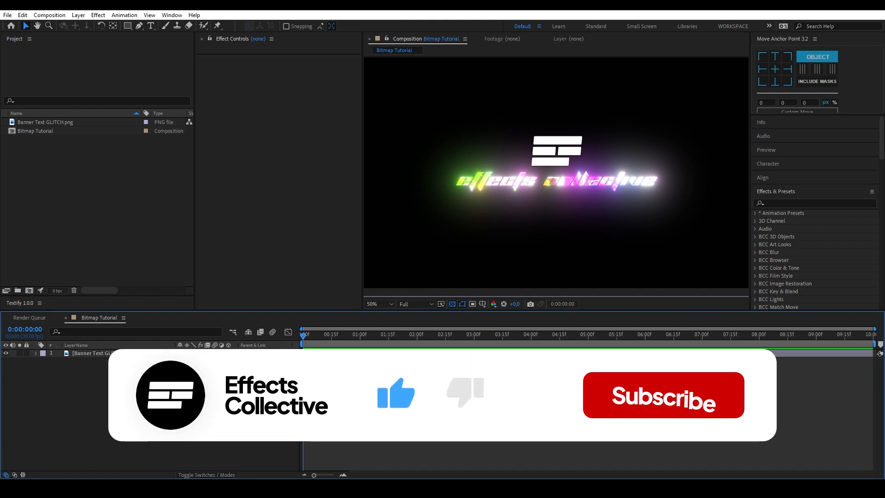
Add a new adjustment layer above the logo image in the composition
click(664, 395)
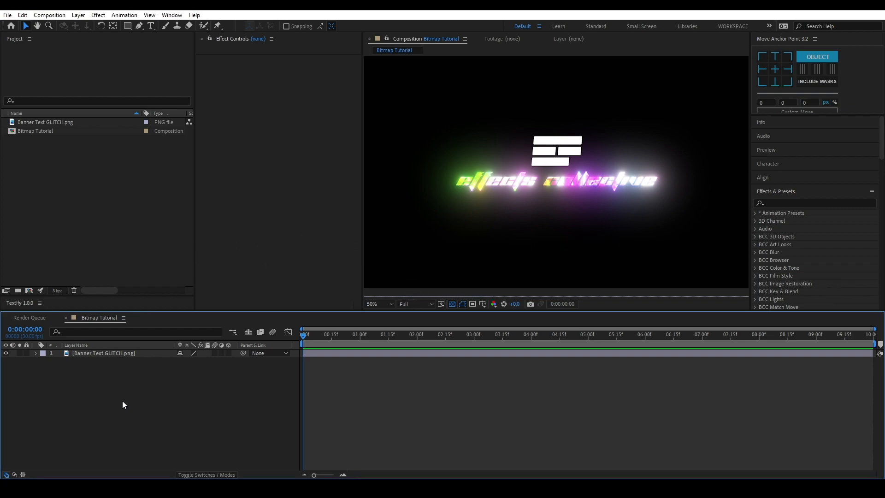
right_click(124, 405)
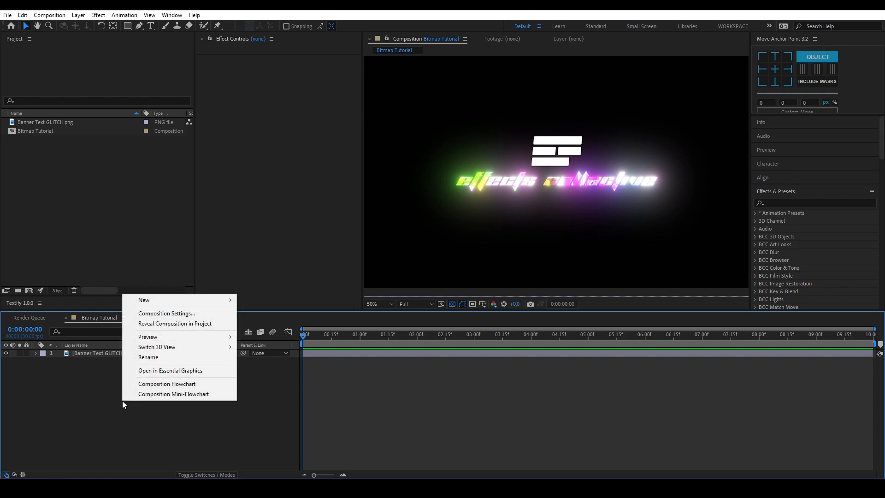
mouse_move(144, 301)
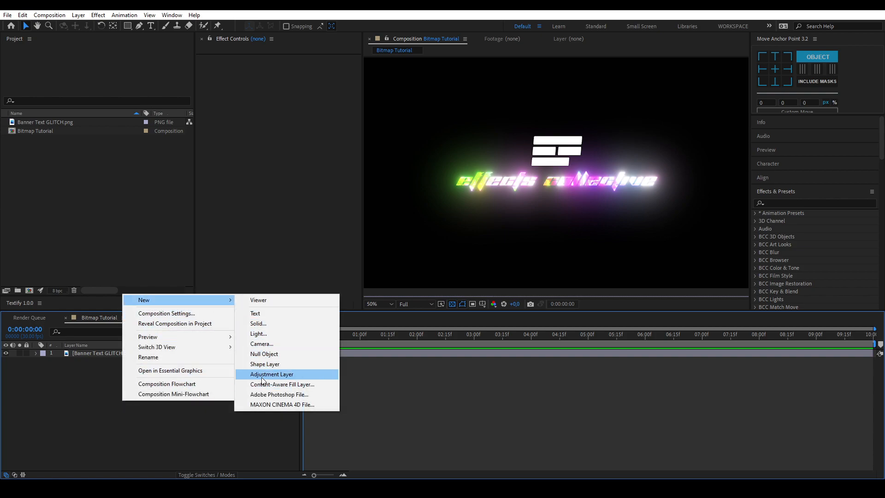
click(271, 374)
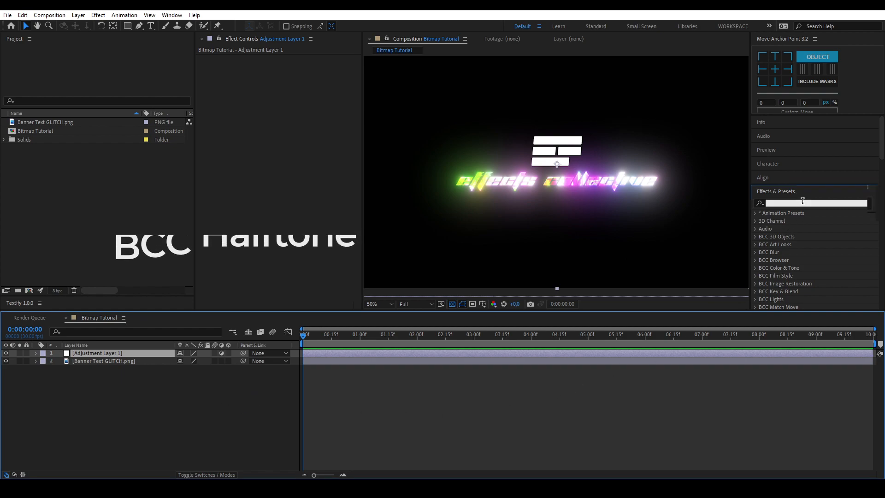
Search the Effects & Presets panel for 'bcc halftone'
text(bcc)
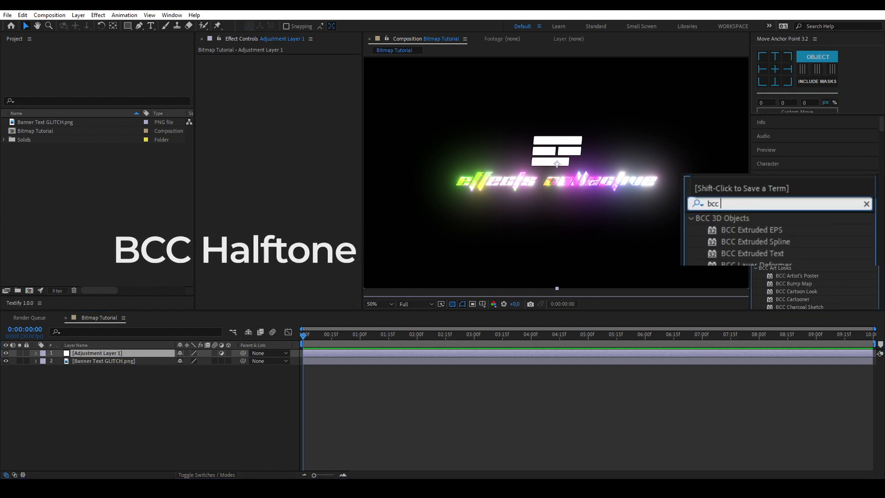
text(halftone)
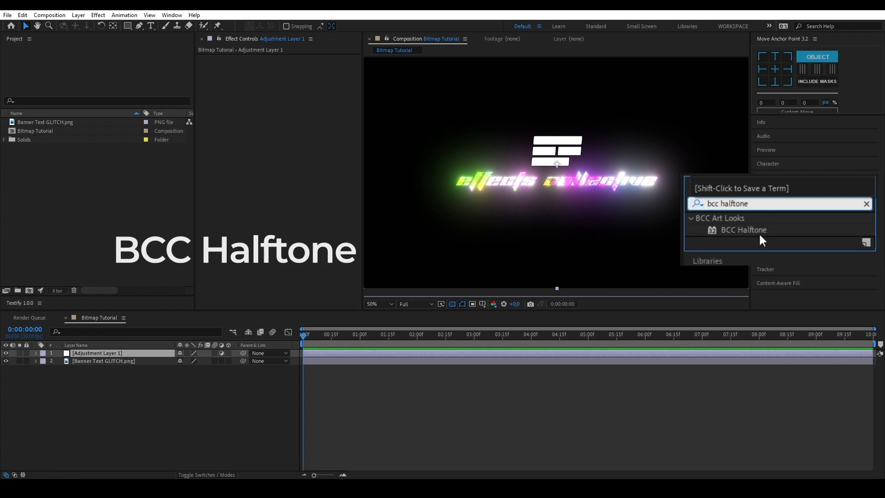
Apply BCC Halftone with HT Scale 2.5, HT Smoothing 10, and review Colors & Angles
double_click(744, 230)
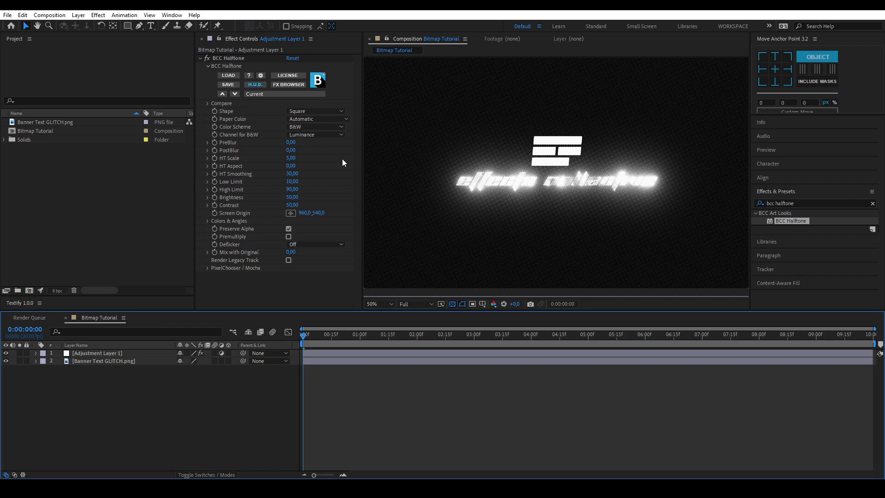
mouse_move(320, 167)
text(10)
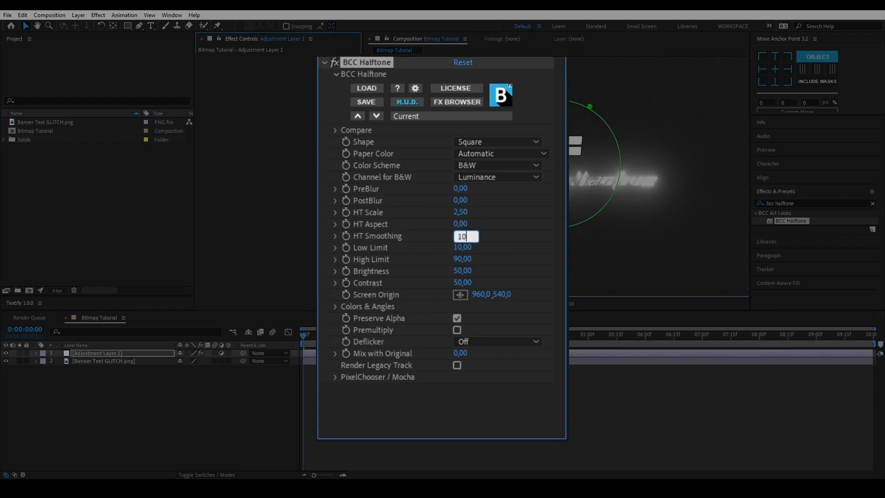
key(Enter)
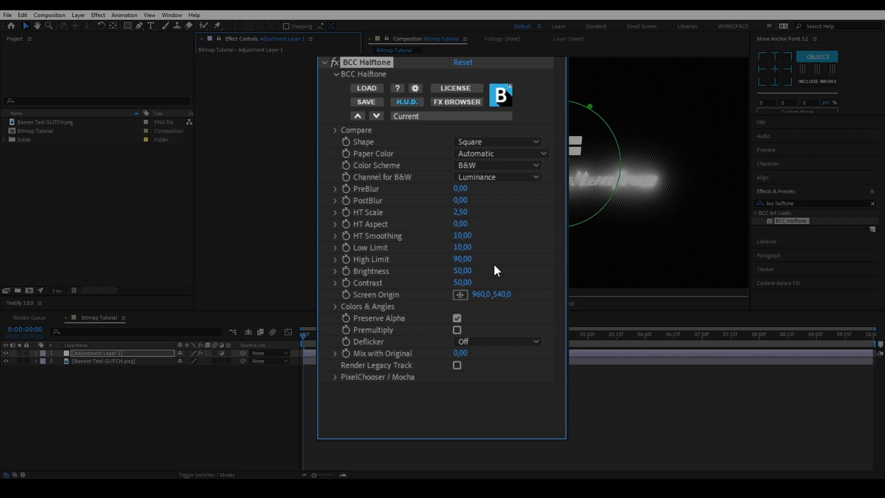
mouse_move(337, 315)
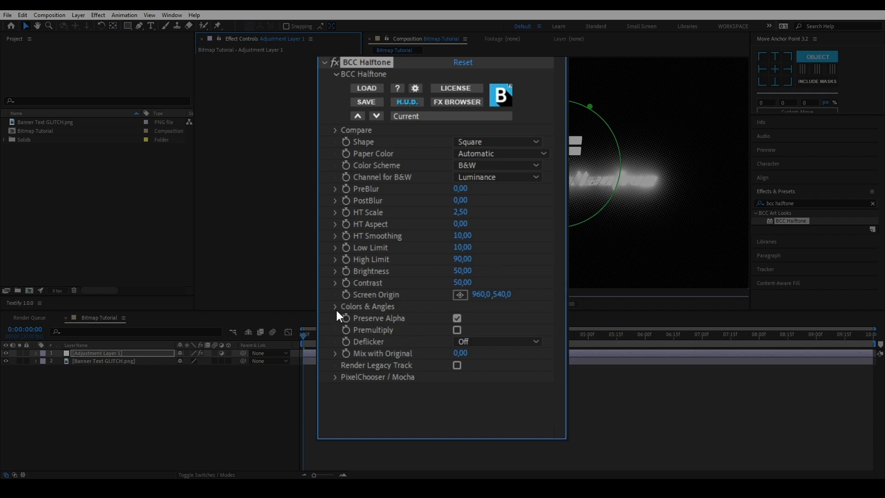
click(336, 306)
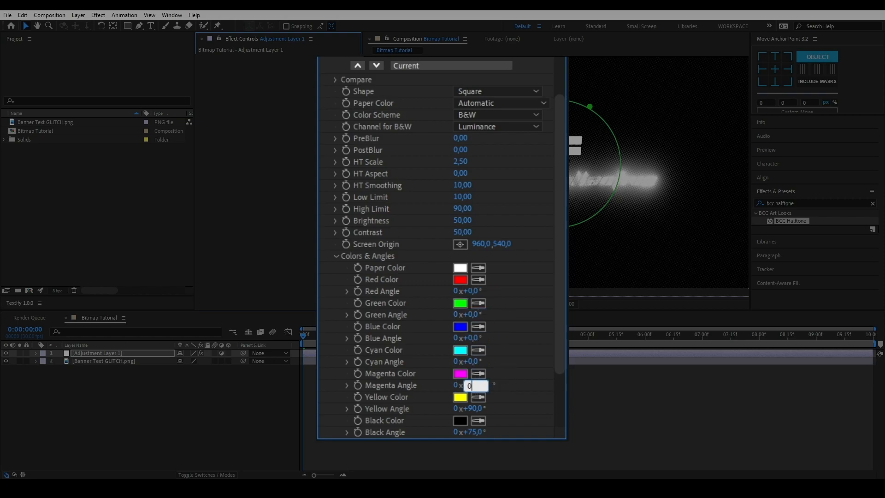
key(Enter)
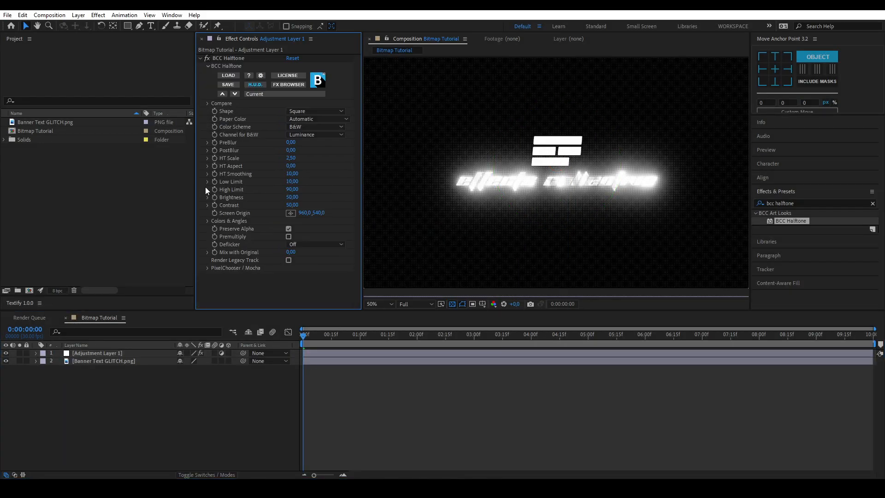
Set HT Smoothing 7, Low Limit 5, High Limit 74, then add Brightness & Contrast and raise Brightness
click(378, 304)
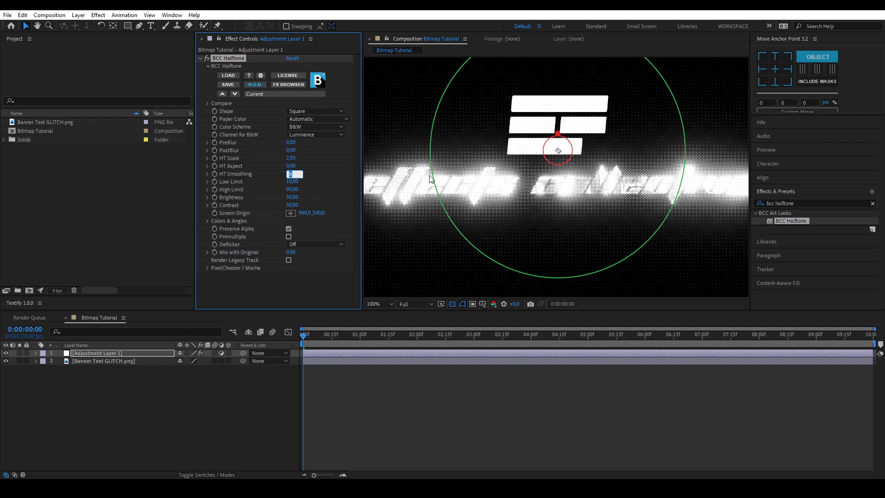
click(291, 182)
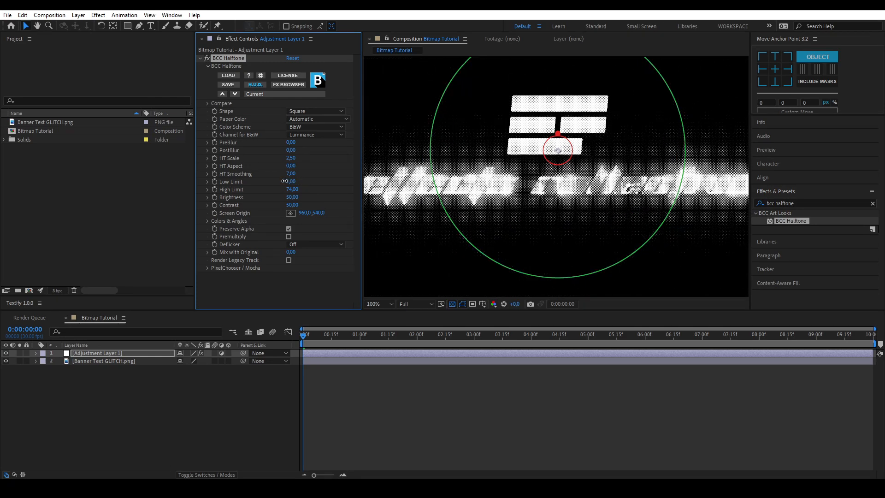
text(brightness)
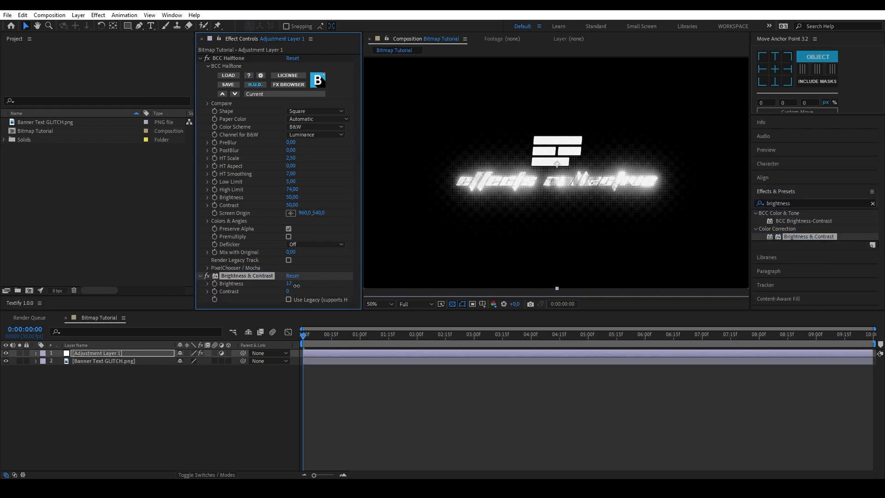
drag(290, 283, 305, 283)
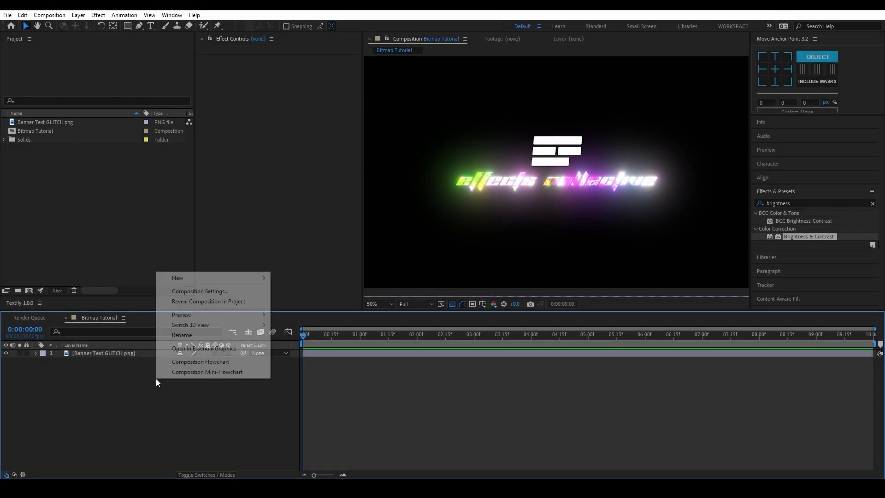
mouse_move(196, 278)
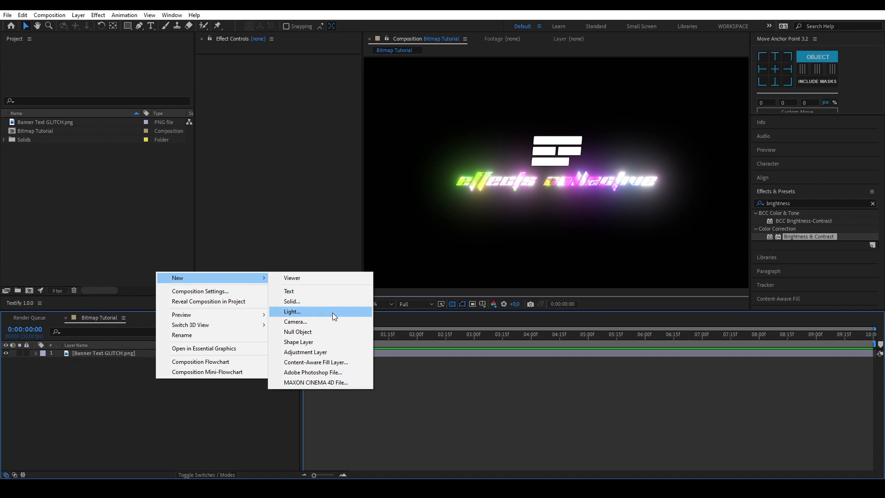
Create a white solid layer named Background beneath the logo
click(291, 301)
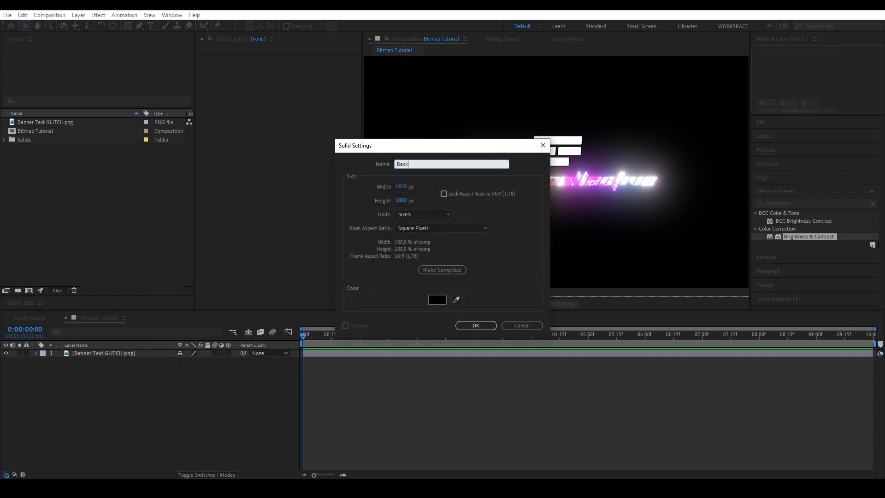
click(437, 299)
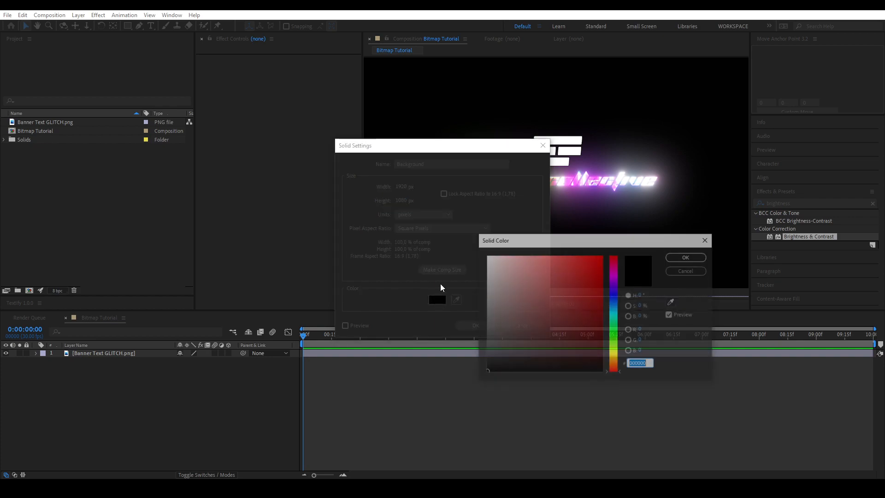
click(686, 258)
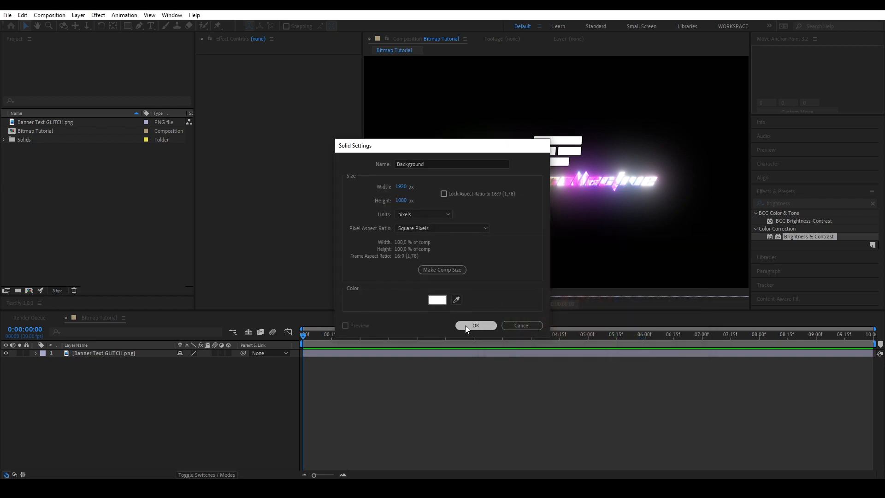
click(476, 326)
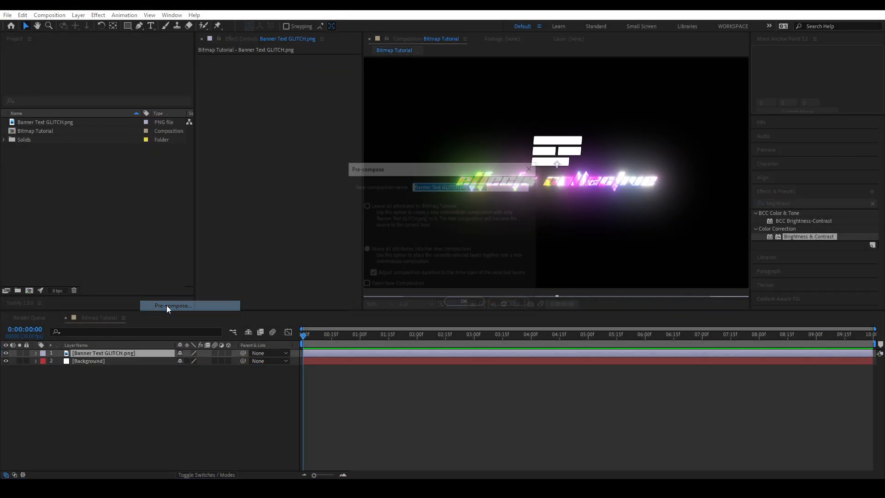
Pre-compose the logo layer into a new composition named Layers
text(Layers)
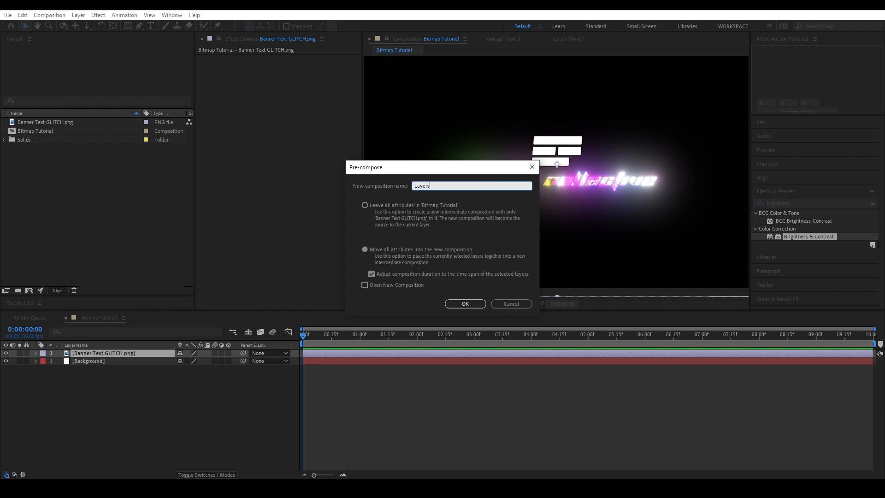
click(464, 304)
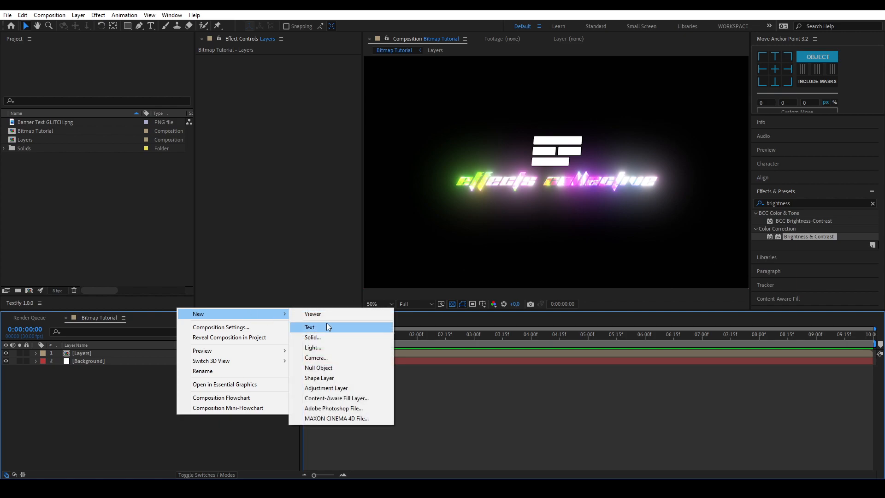
Create a black (000000) solid named Dots on top of the layers
click(313, 338)
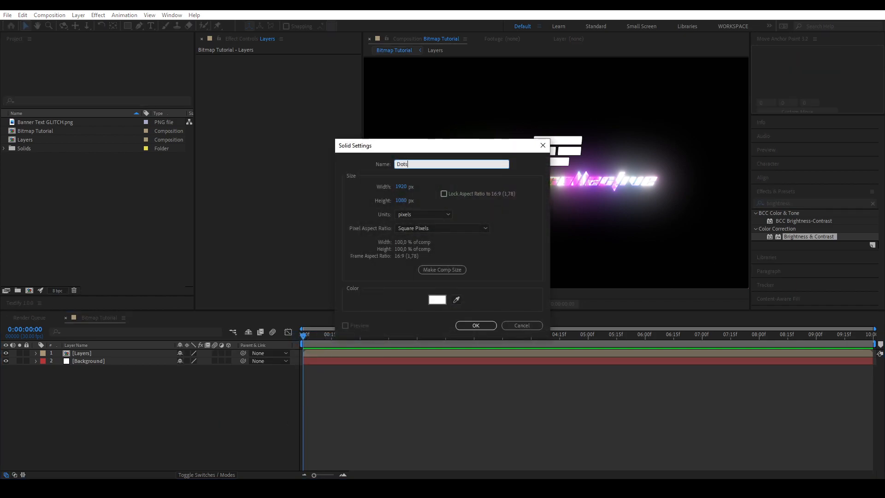
click(437, 300)
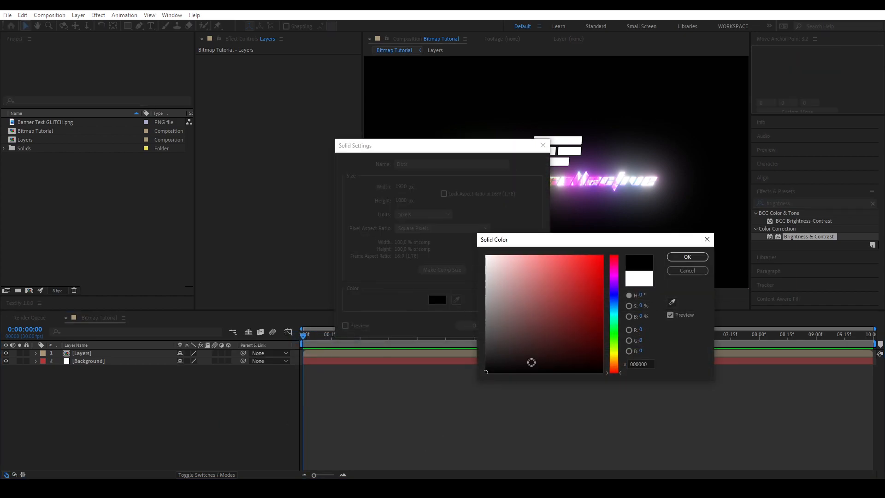
click(687, 257)
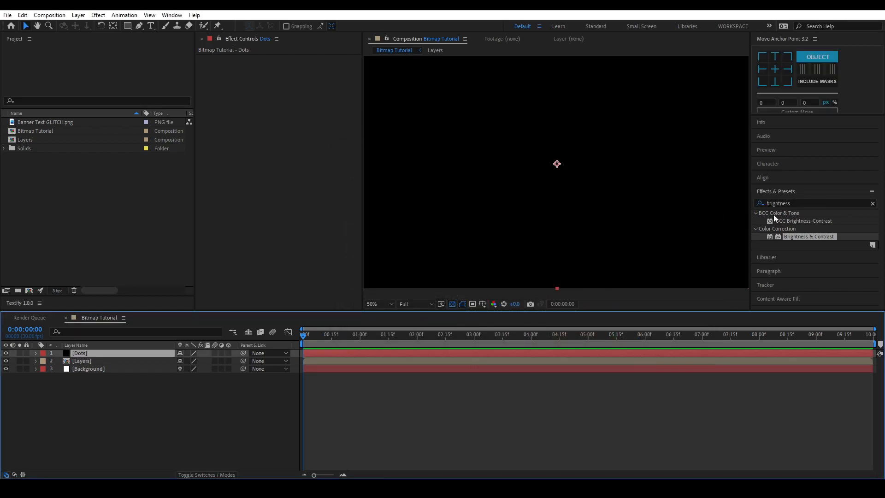
Apply CC Ball Action to the Dots solid
text(CC ball)
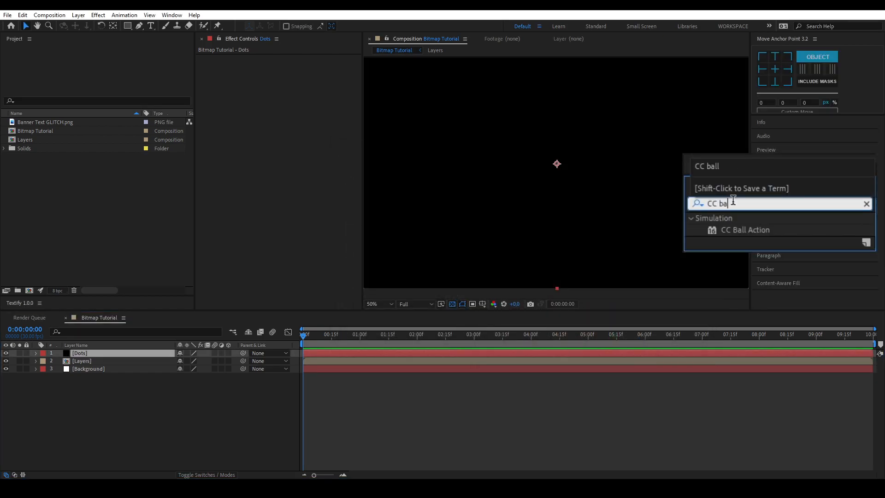
text(l)
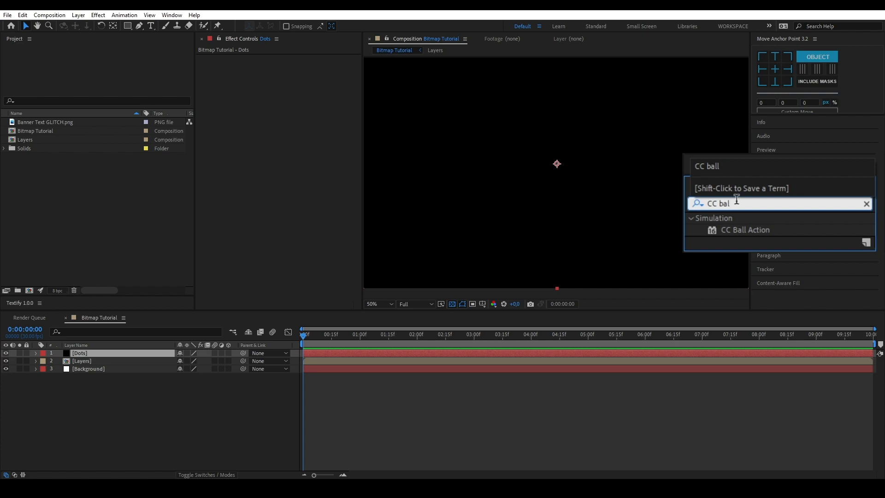
double_click(746, 229)
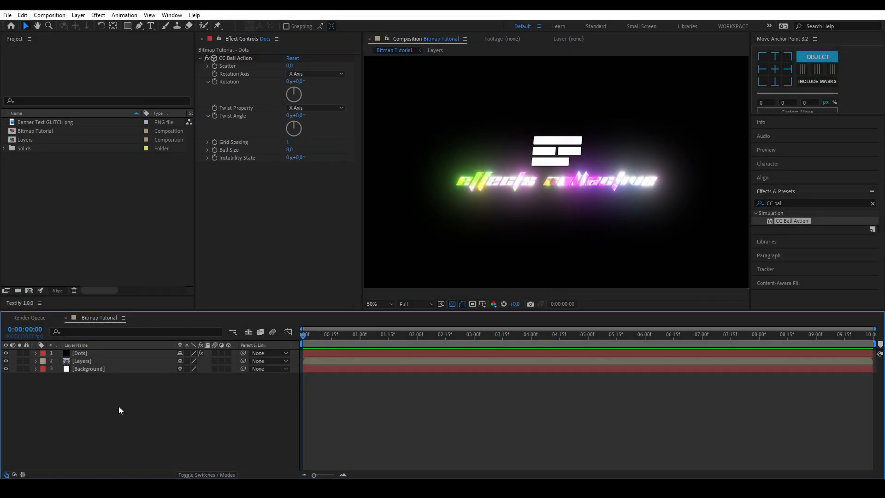
Add a new adjustment layer on top and apply Camera Lens Blur to it
right_click(120, 409)
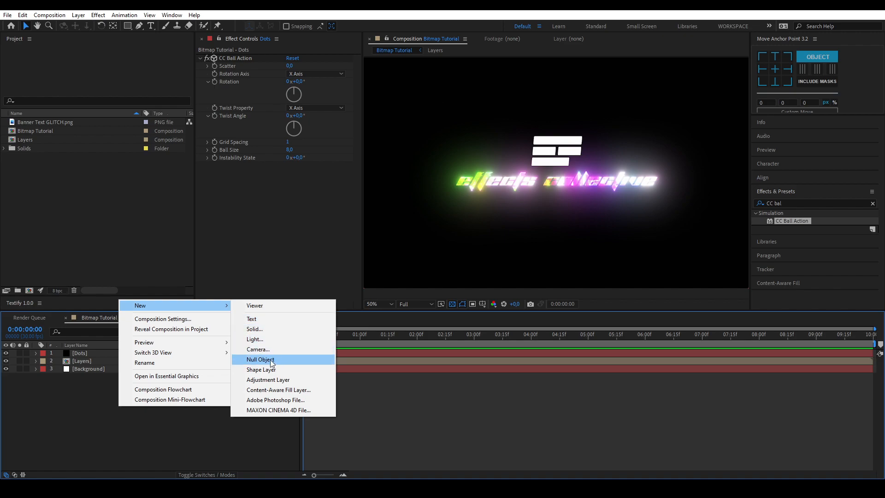
click(267, 380)
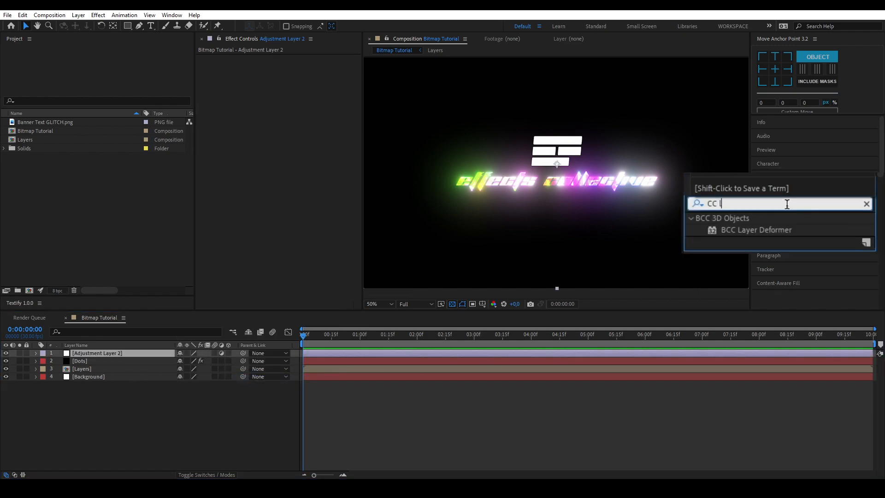
text(camera lens)
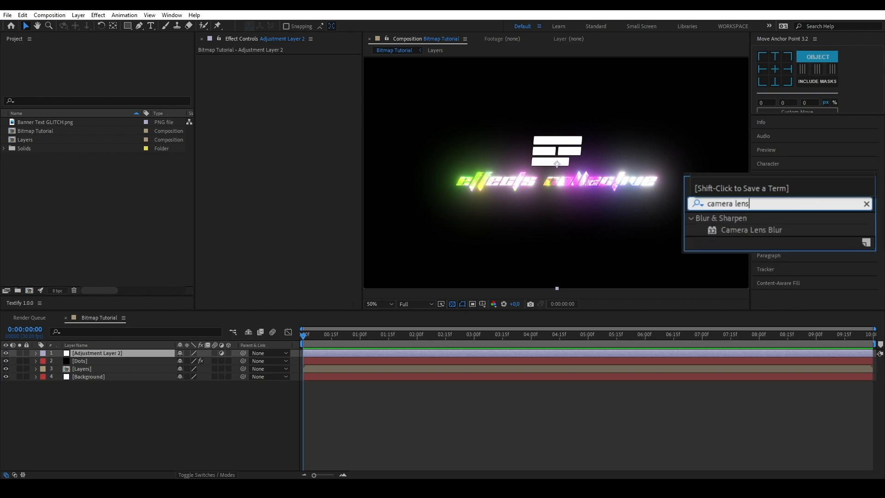
double_click(751, 230)
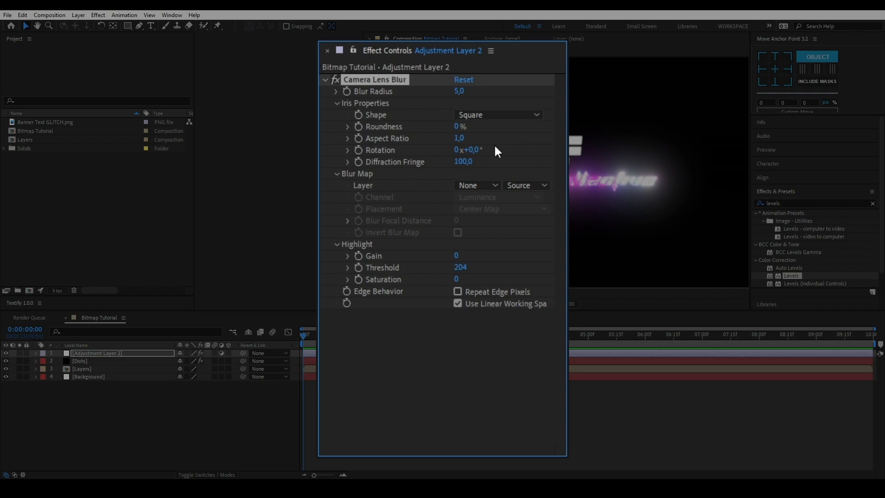
Set the Blur Map Layer to Layers with Invert Blur Map enabled
click(477, 186)
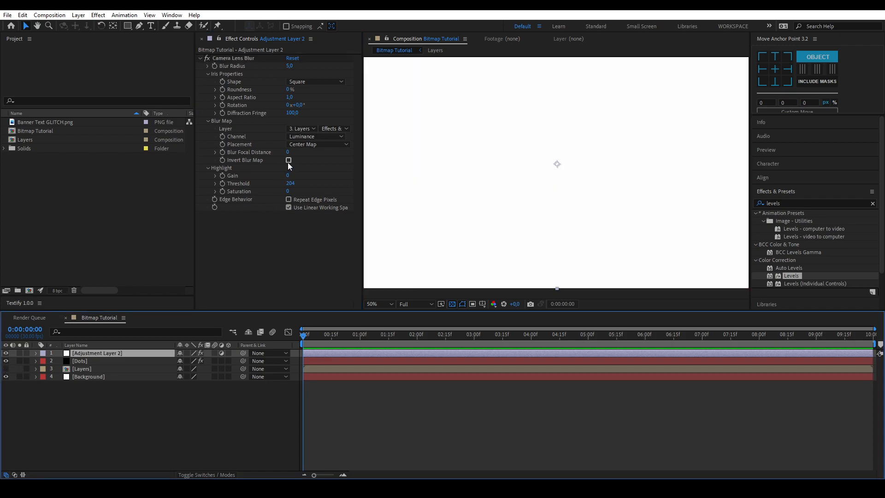
click(289, 161)
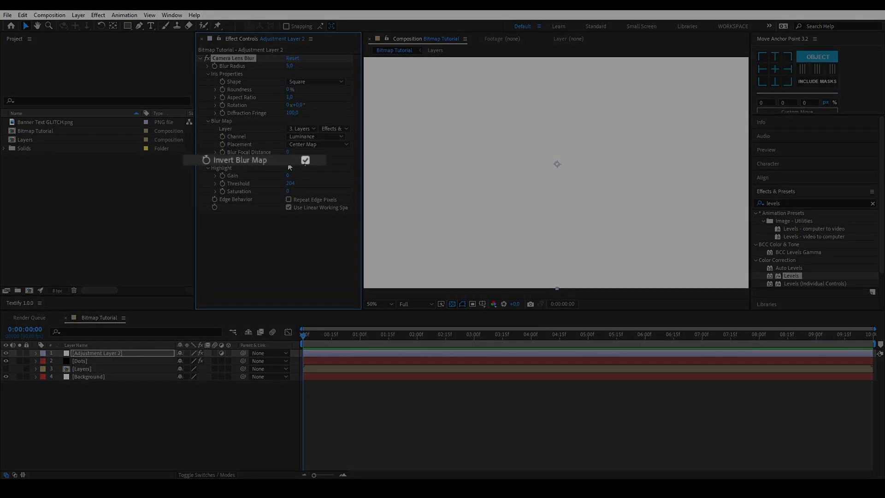
click(305, 160)
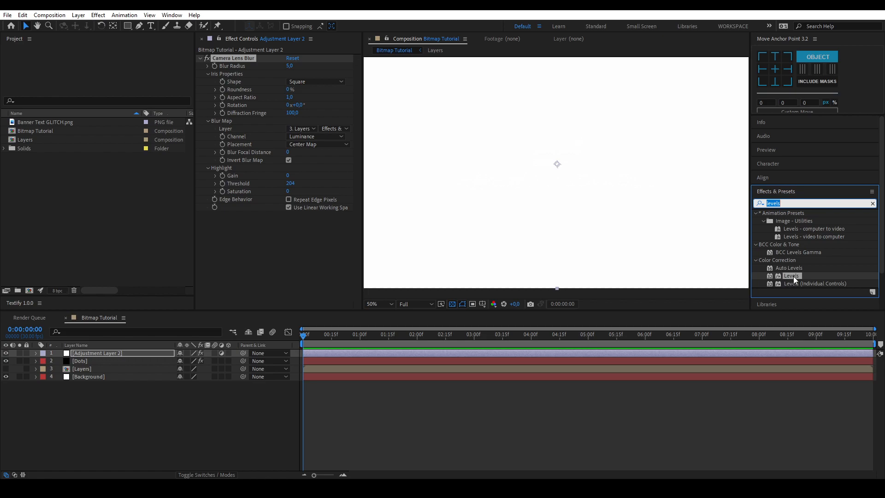
Add Levels with Input Black 254, lower Blur Radius to 4, and view at 200%
double_click(792, 276)
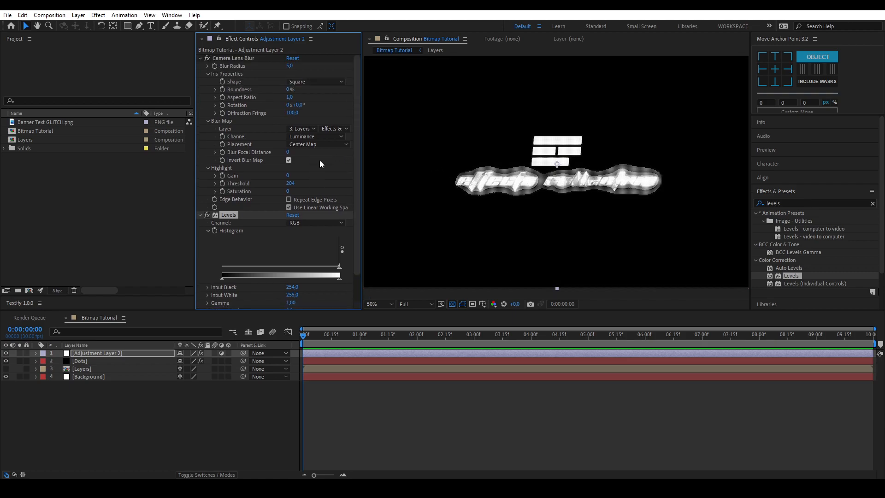
click(291, 66)
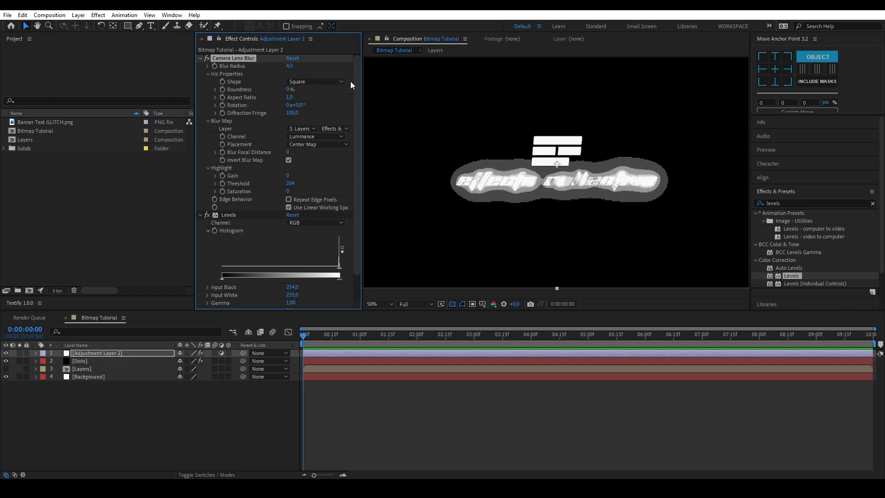
click(378, 304)
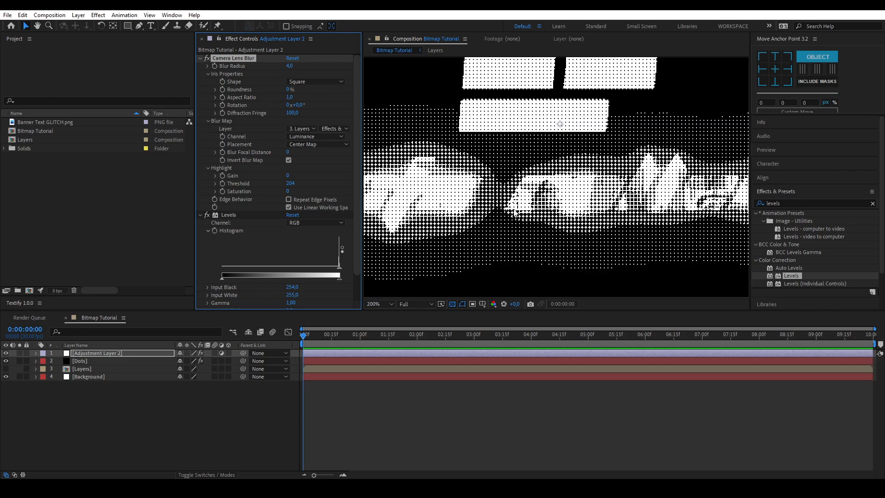